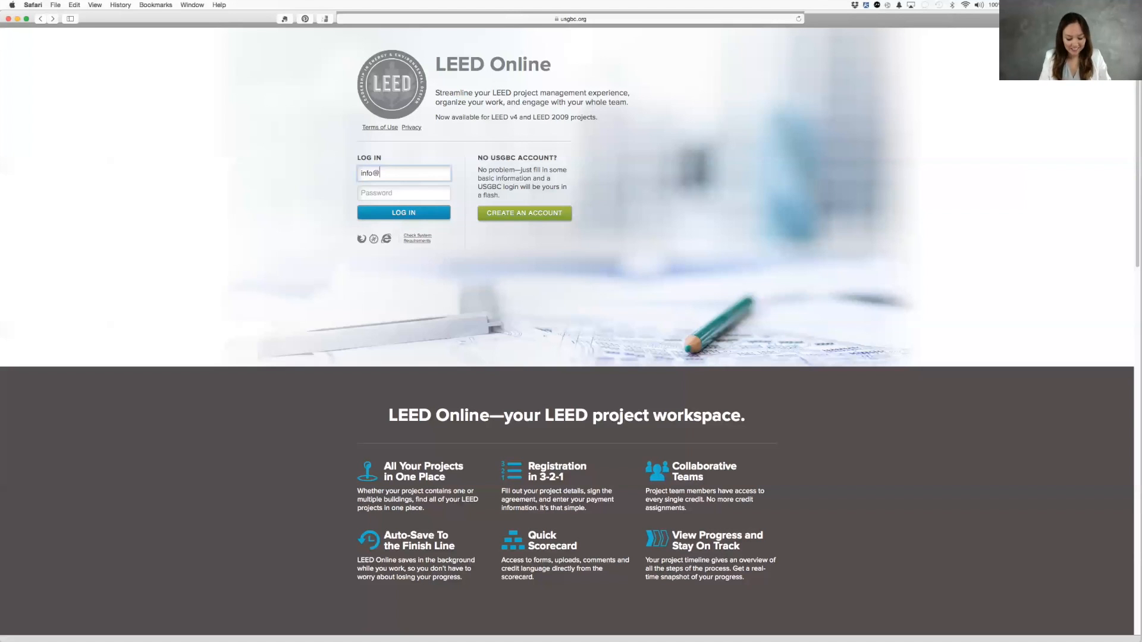
# Sign in to LEED Online with the 'greendino' account and reach the Projects list.
pyautogui.write('greendino')
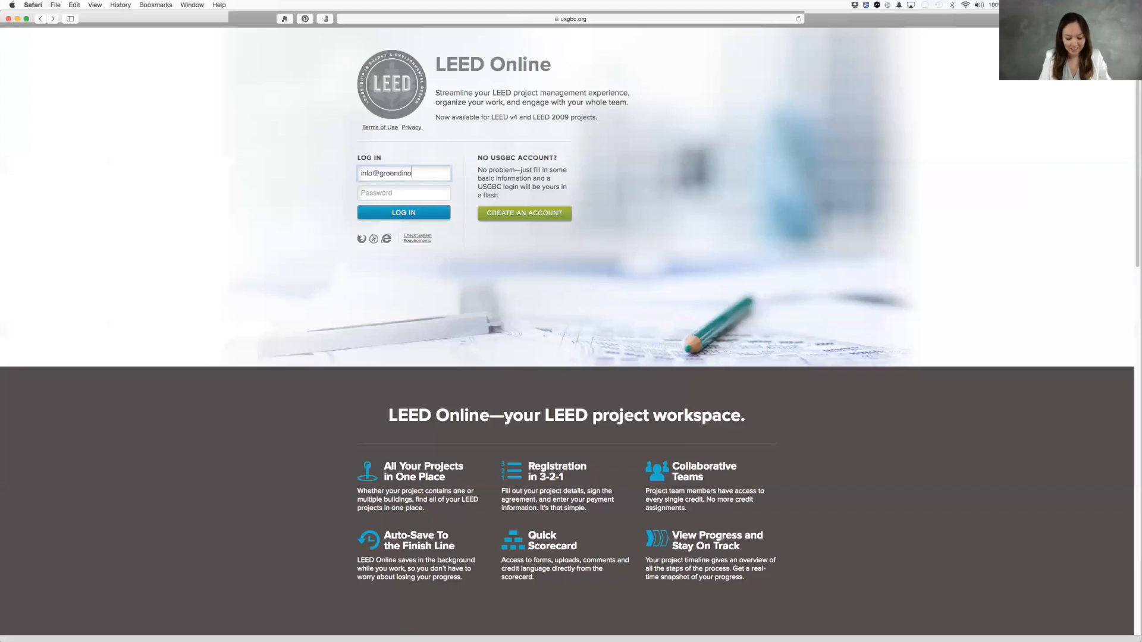
pyautogui.click(403, 211)
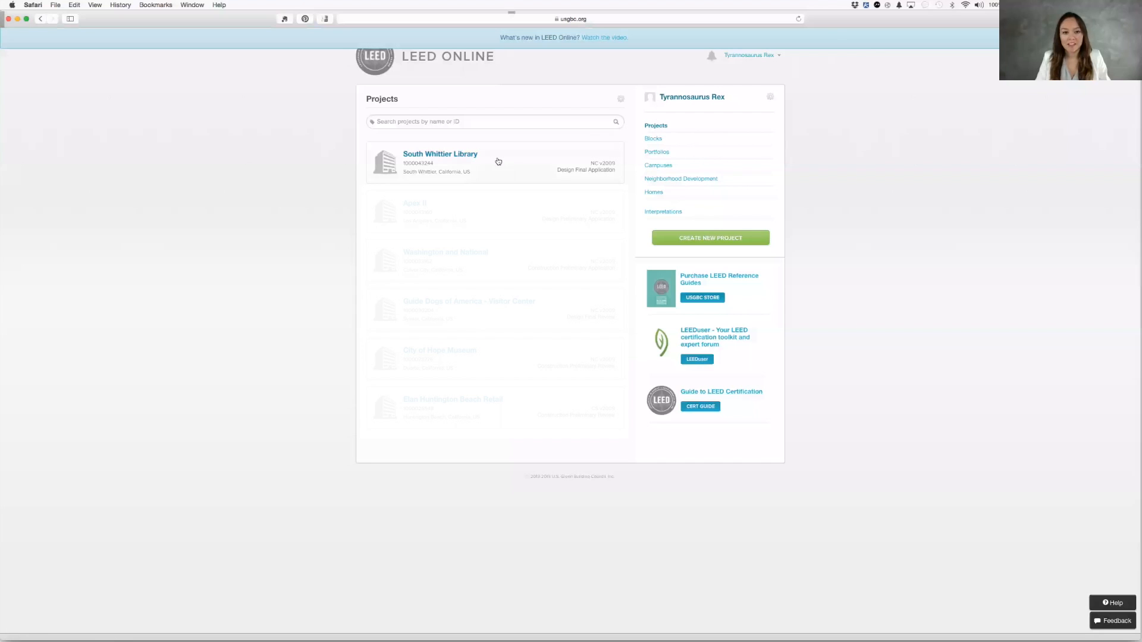
pyautogui.moveTo(499, 161)
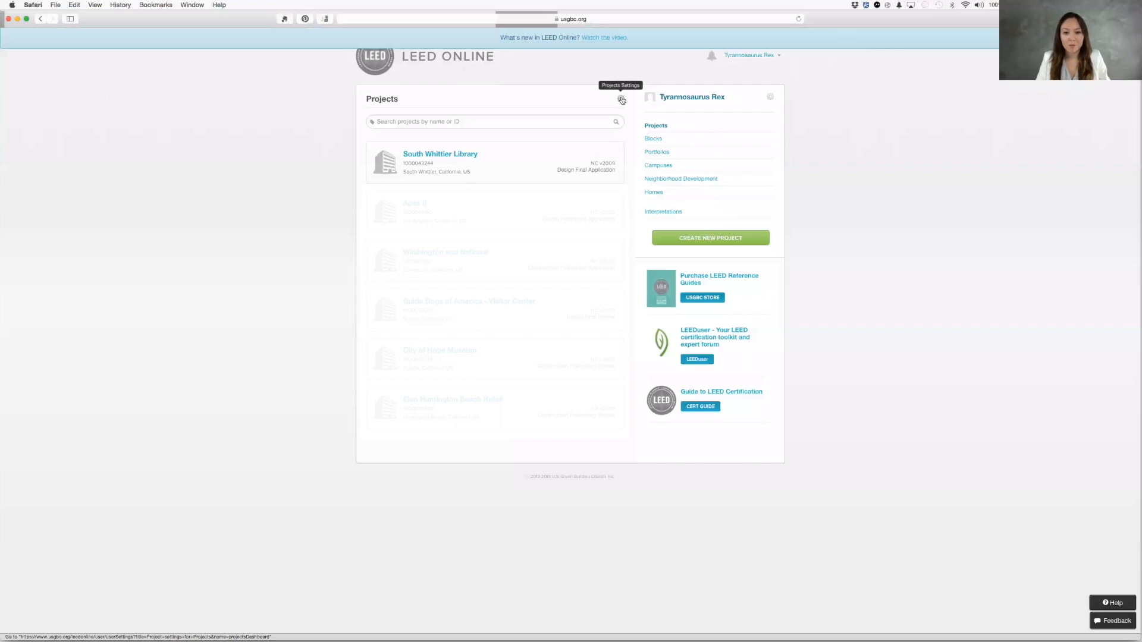
# Save the project list settings and enter the South Whittier Library project's Details page.
pyautogui.click(621, 98)
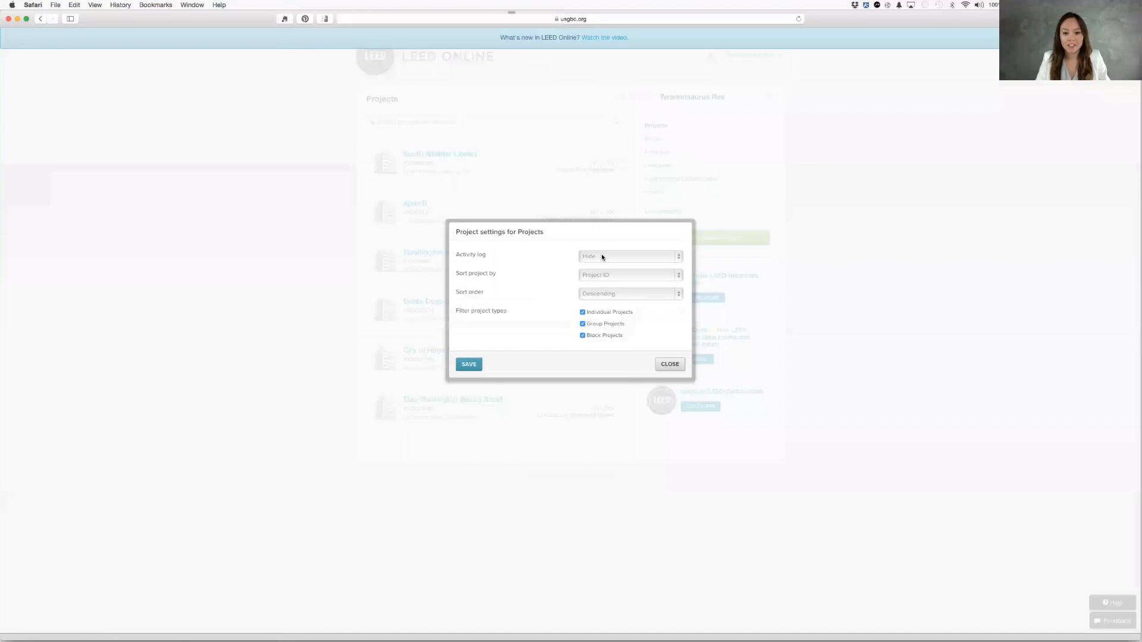
pyautogui.click(469, 364)
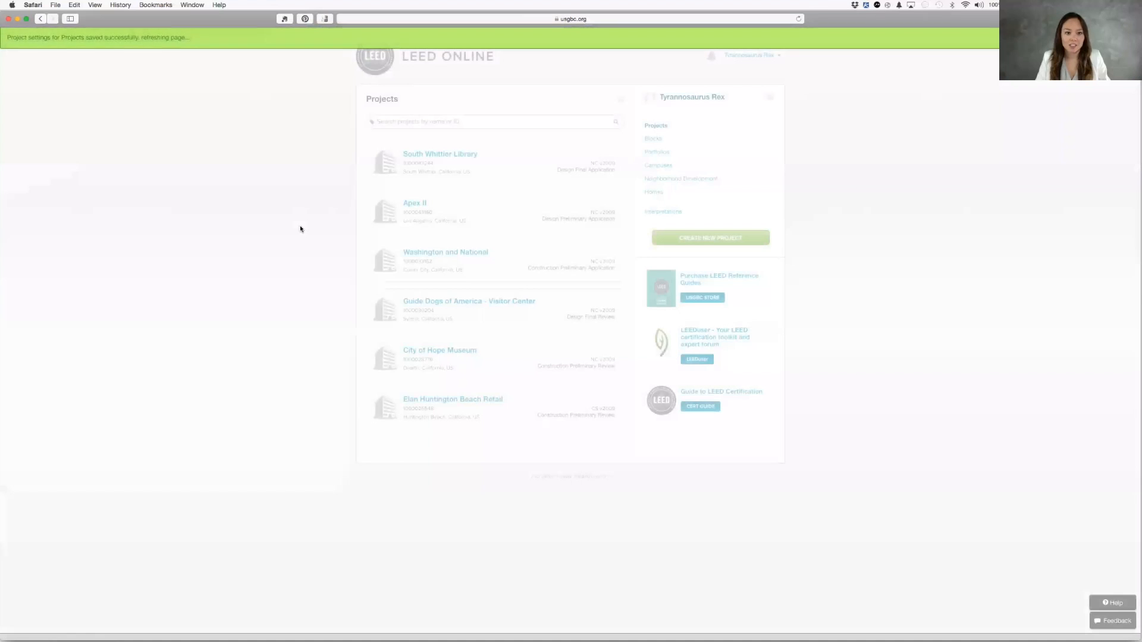
pyautogui.click(440, 153)
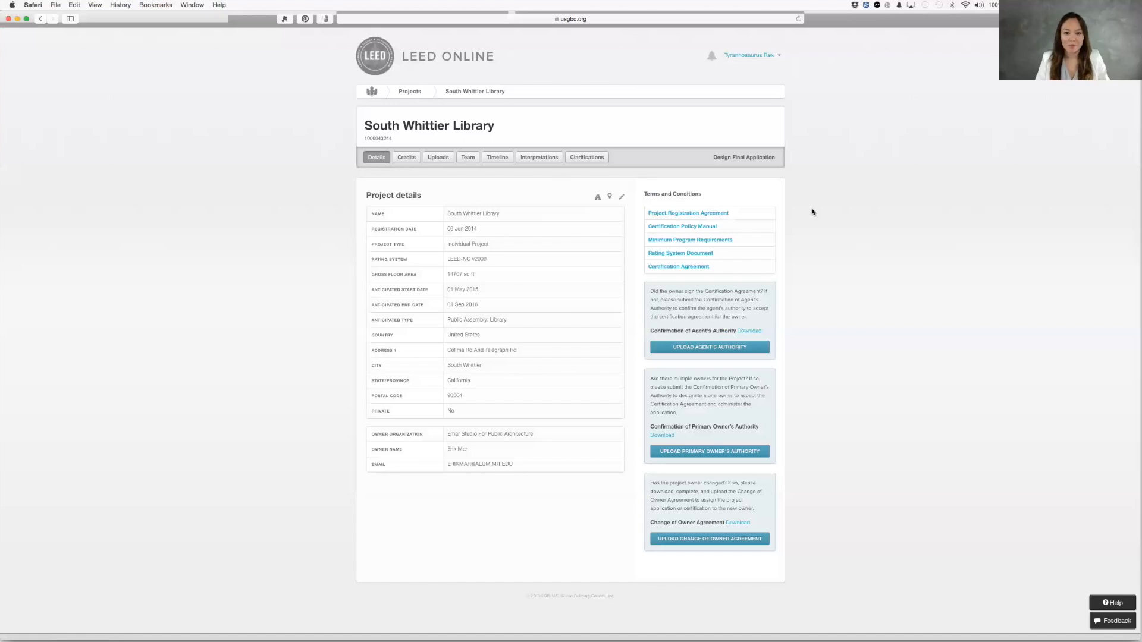
pyautogui.moveTo(317, 183)
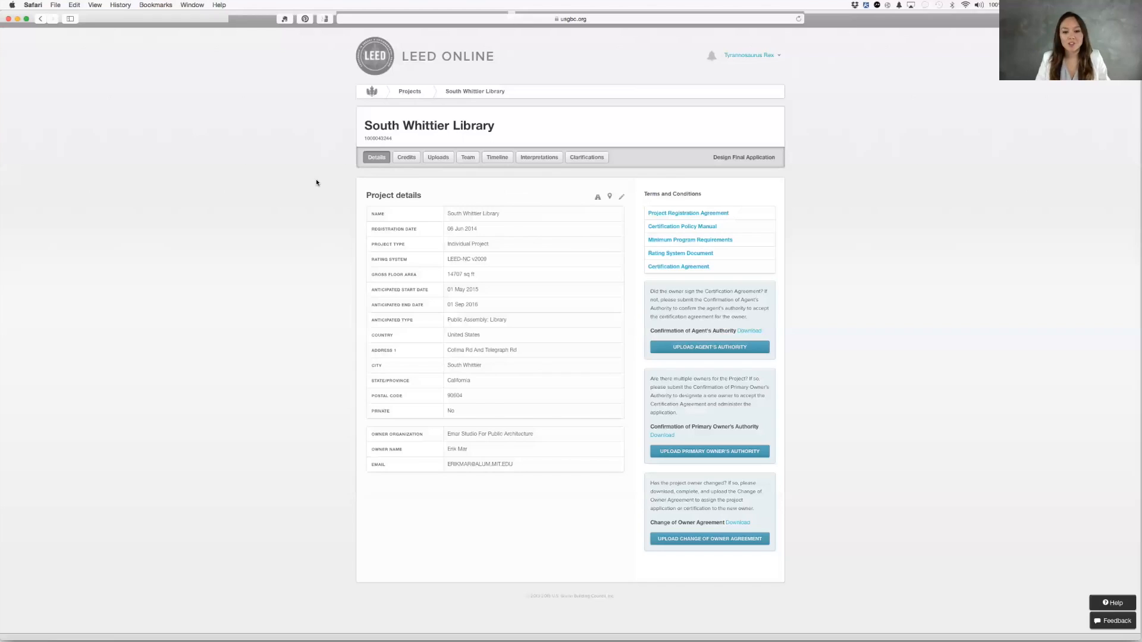
pyautogui.moveTo(318, 182)
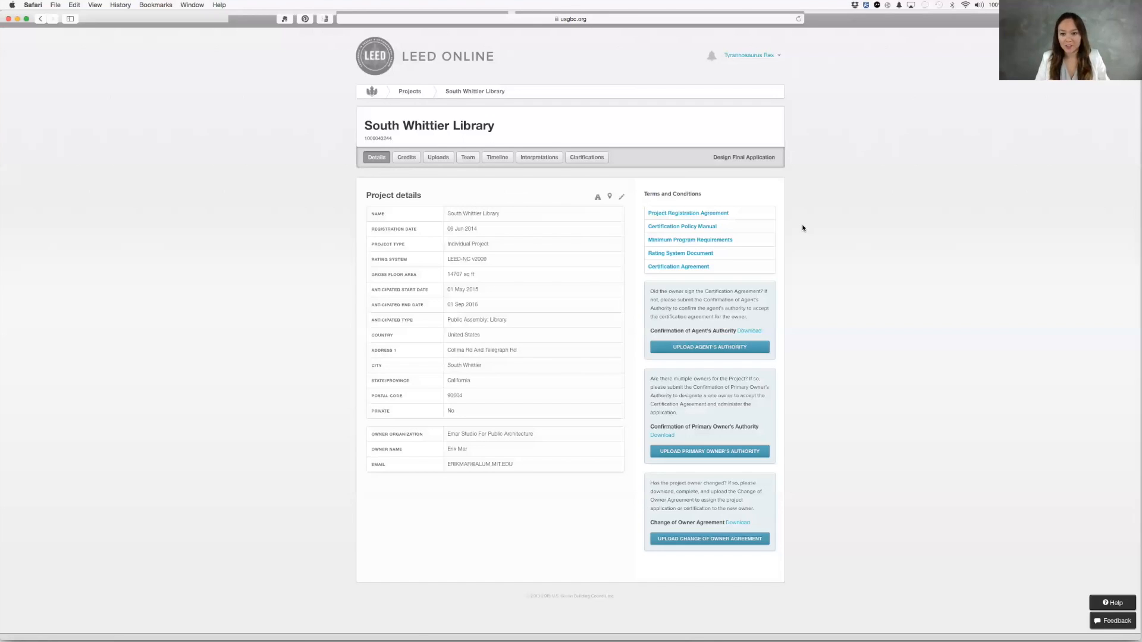
pyautogui.moveTo(733, 215)
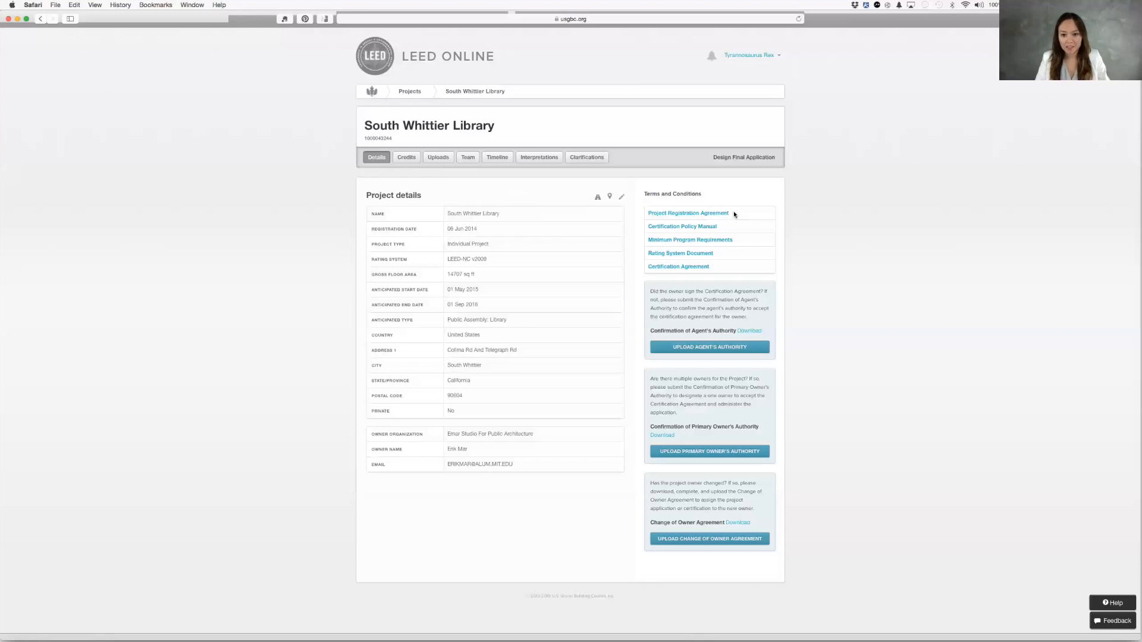
pyautogui.moveTo(722, 232)
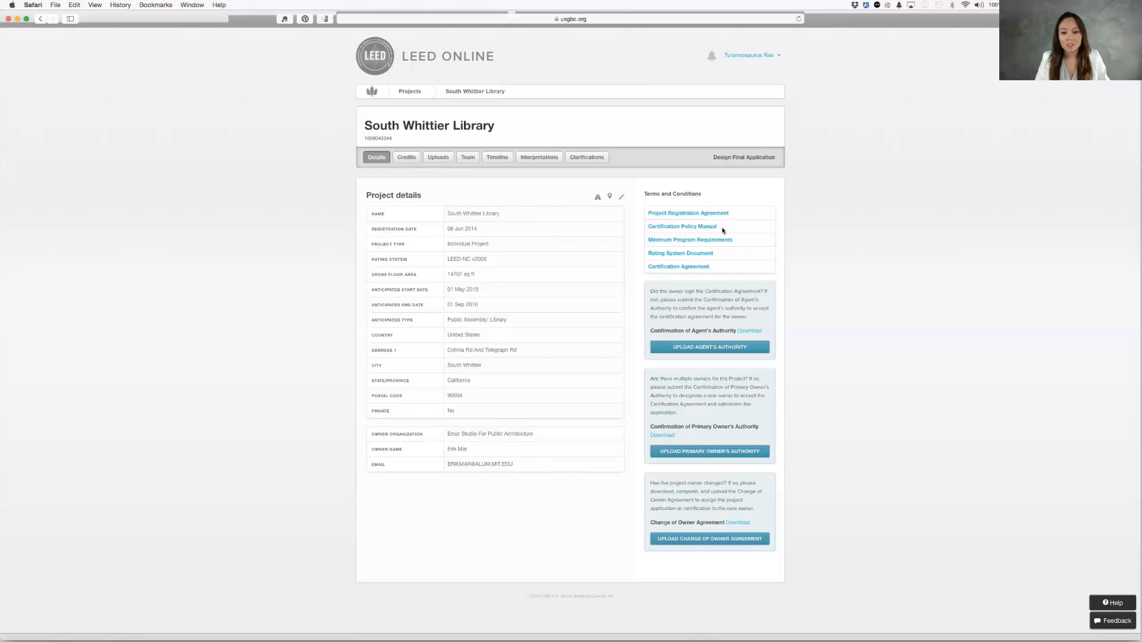
pyautogui.moveTo(738, 243)
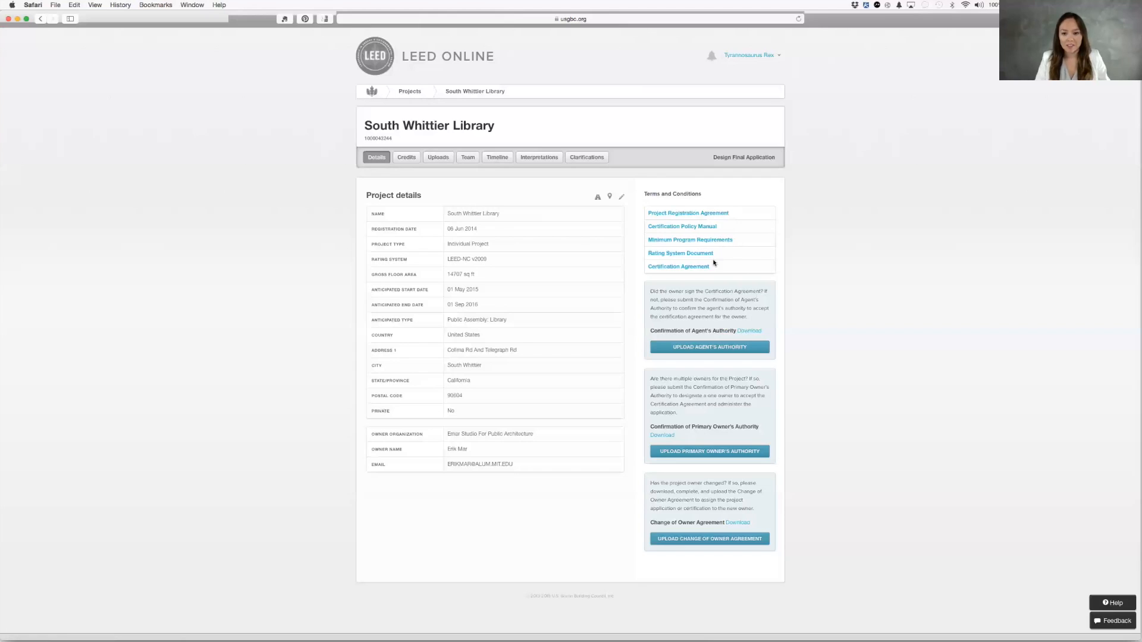
pyautogui.moveTo(722, 256)
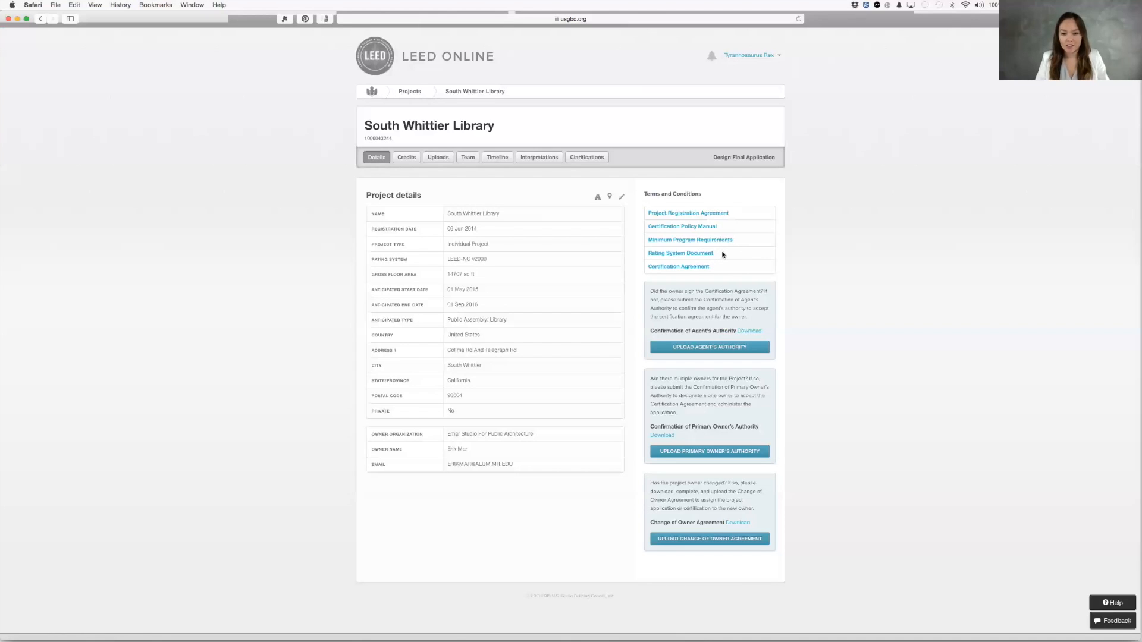
pyautogui.moveTo(719, 268)
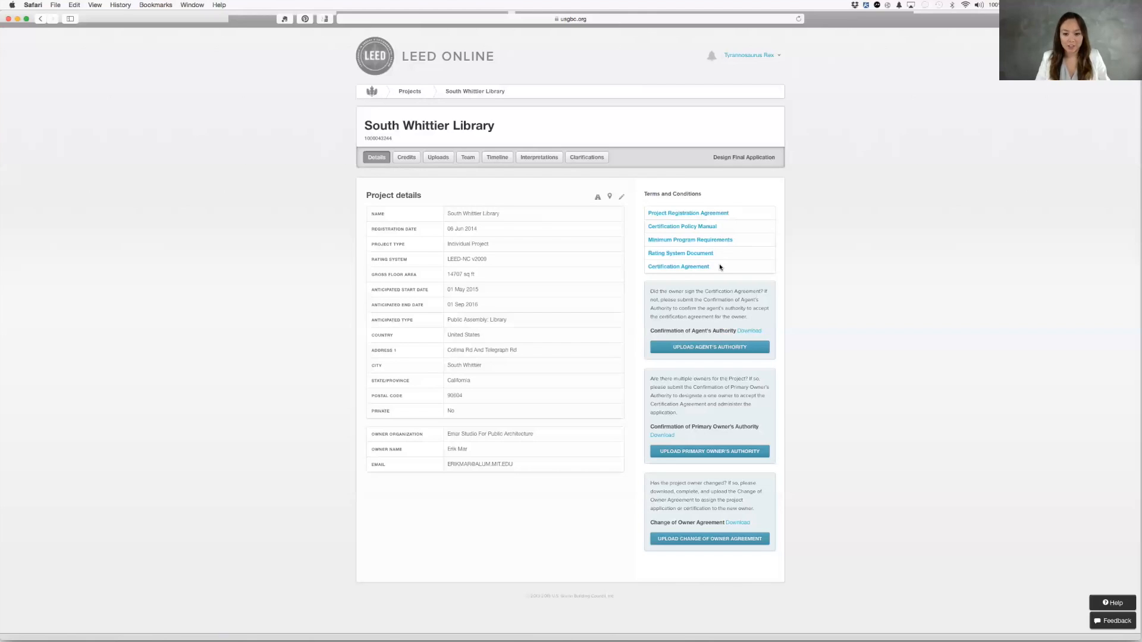
pyautogui.moveTo(792, 331)
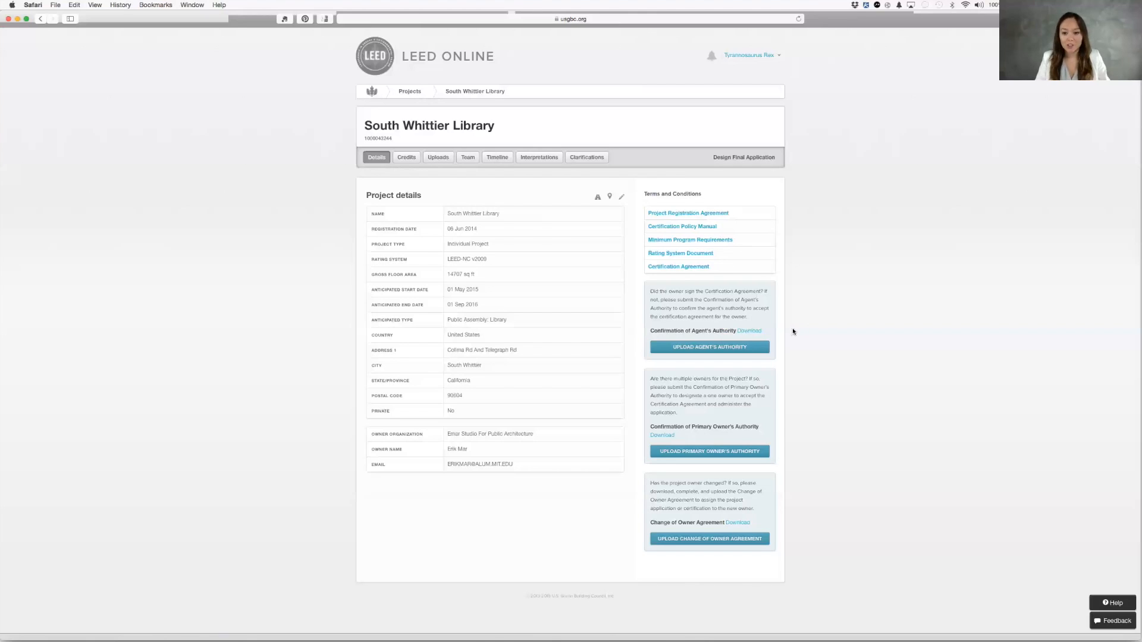
pyautogui.moveTo(788, 344)
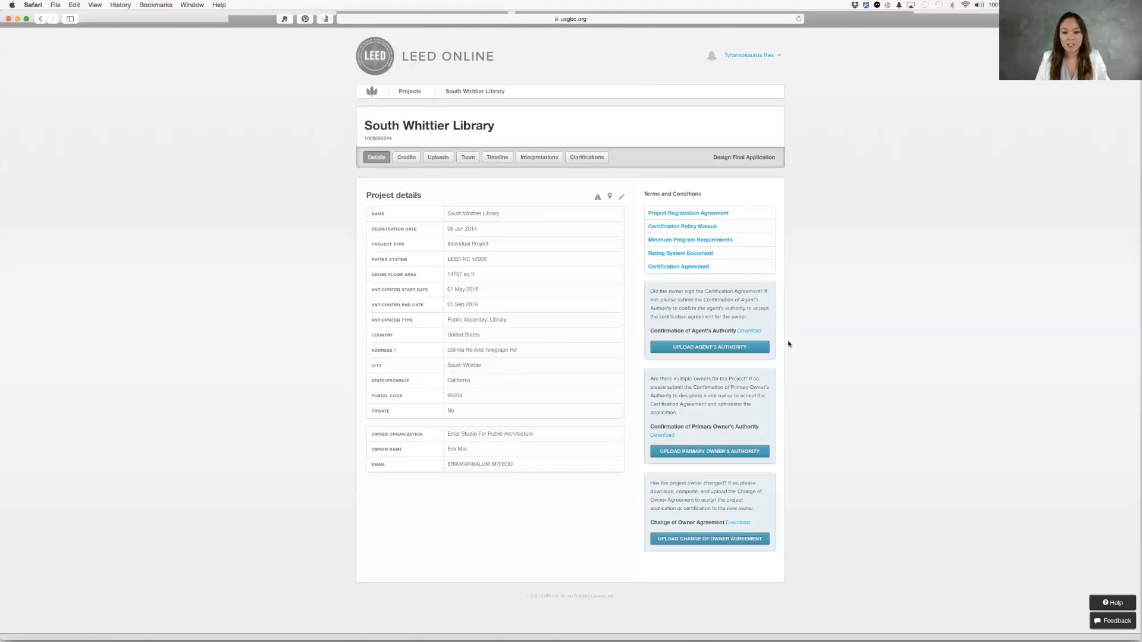
pyautogui.moveTo(787, 339)
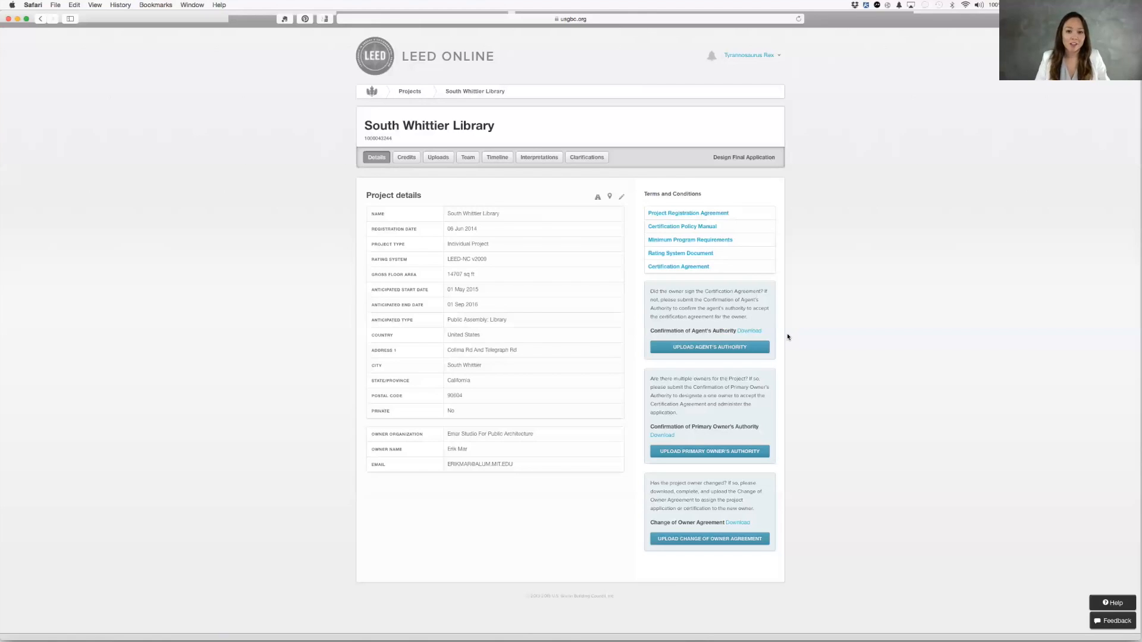
# Show the credit scorecard with the SSp1 Construction Activity Pollution Prevention credit expanded.
pyautogui.click(405, 157)
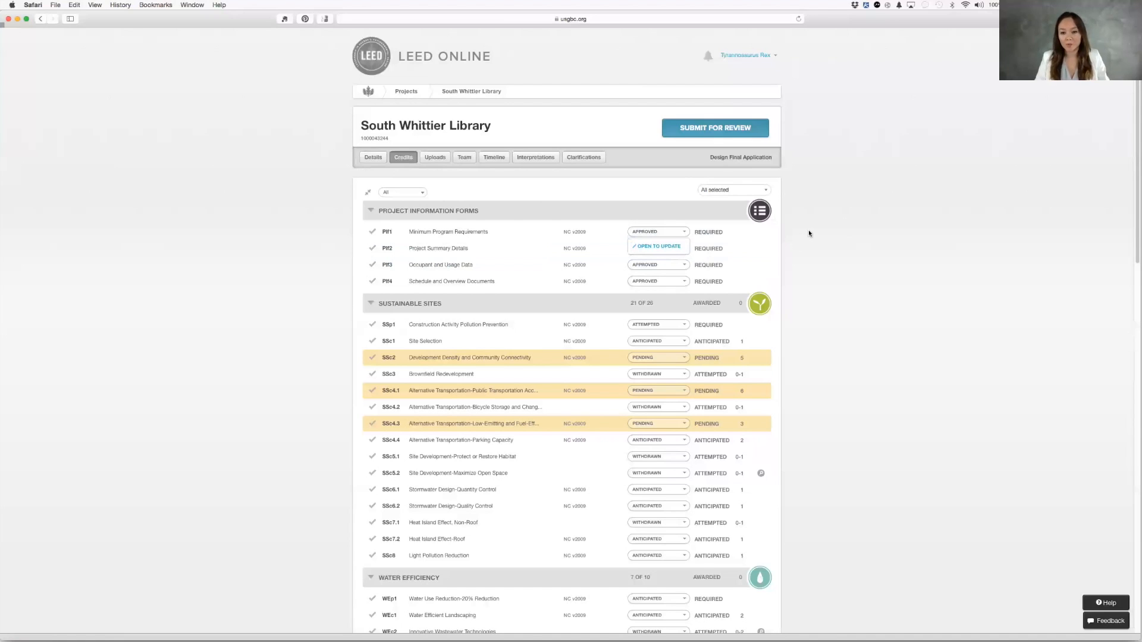
pyautogui.click(458, 324)
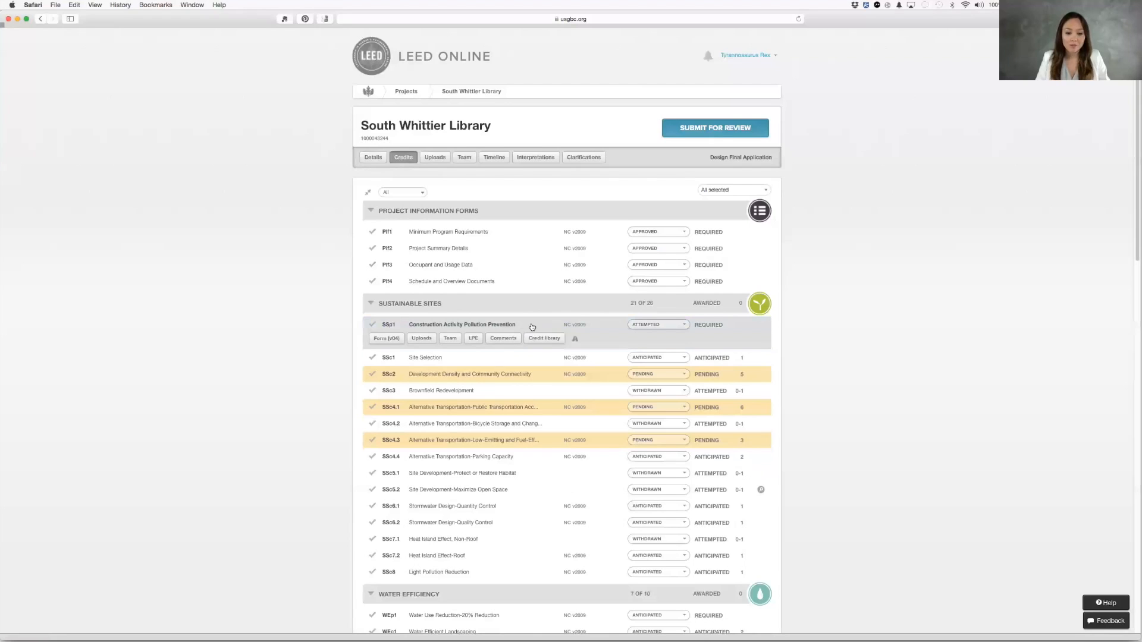
pyautogui.moveTo(532, 327)
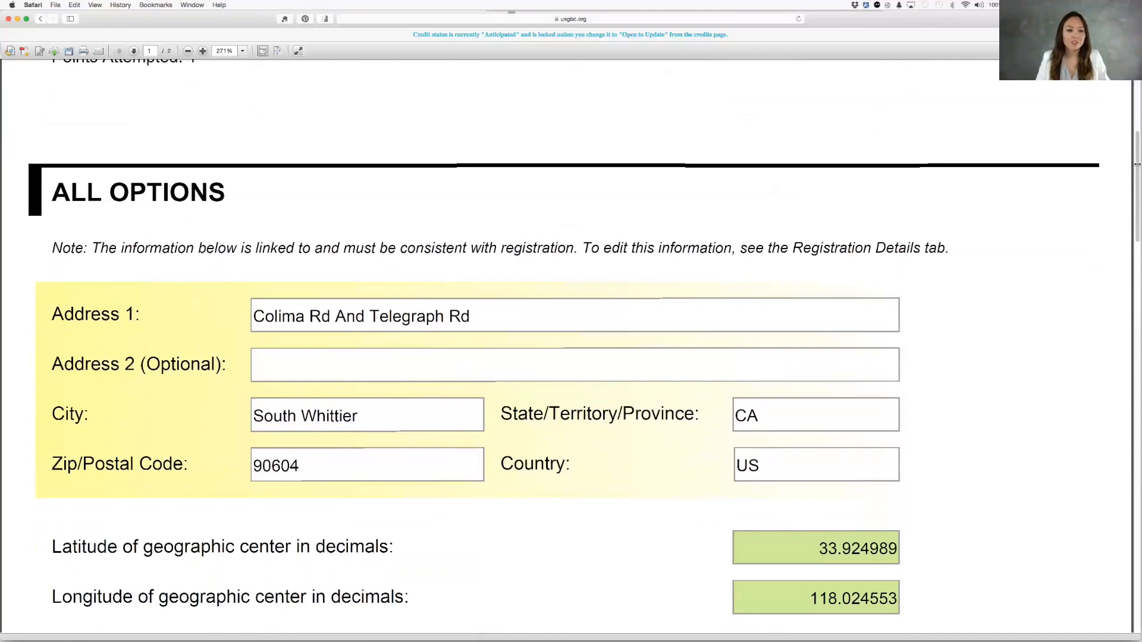
# Scroll through the SSc4.4 Alternative Transportation-Parking Capacity credit form toward its uploads.
pyautogui.scroll(-3)
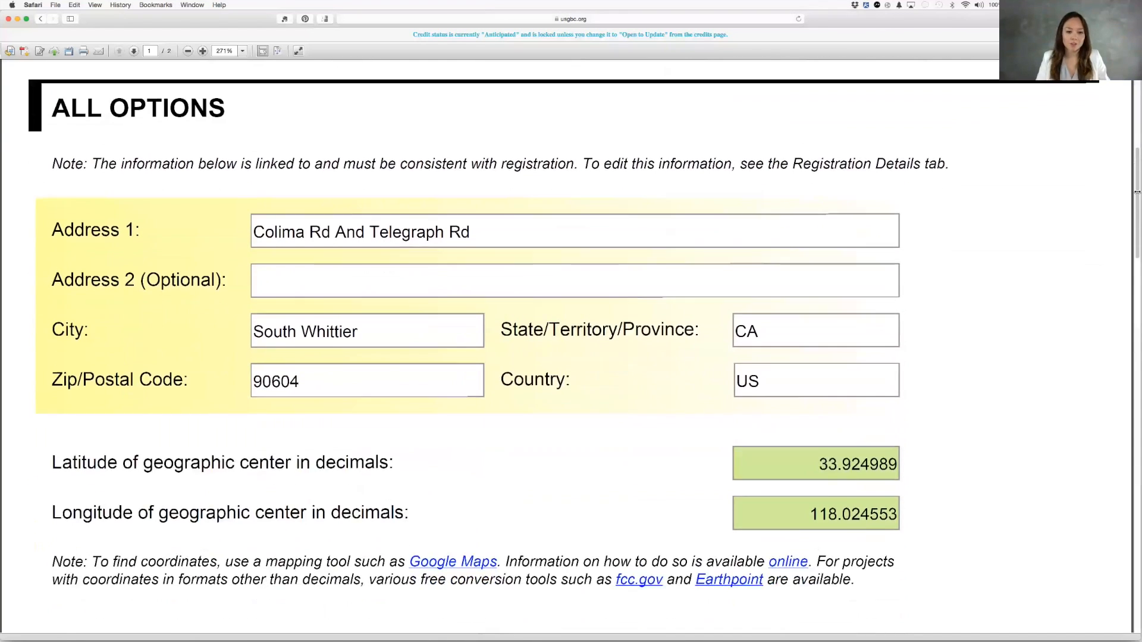
pyautogui.scroll(-3)
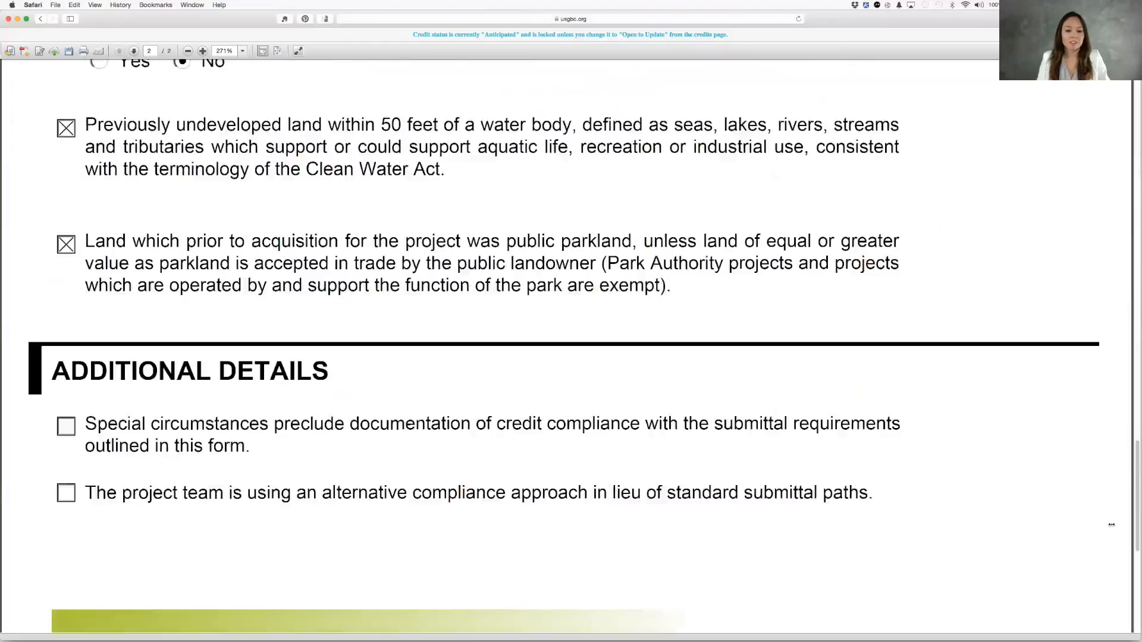
pyautogui.scroll(-3)
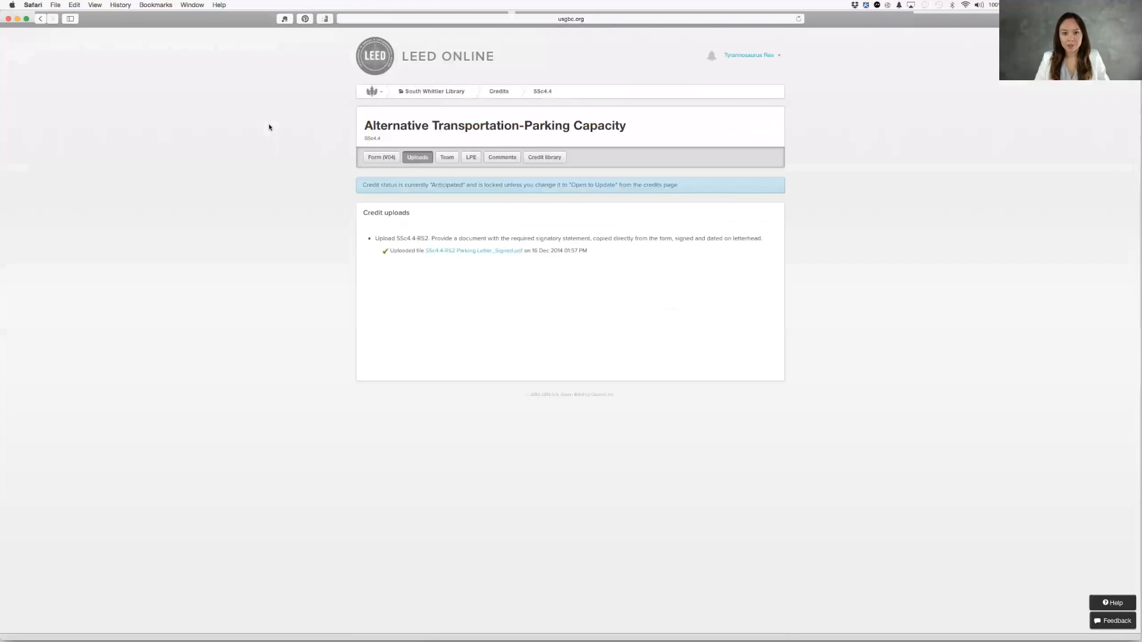
# Review the credit's Team, LPE exemption, Comments and Credit library pages.
pyautogui.click(446, 157)
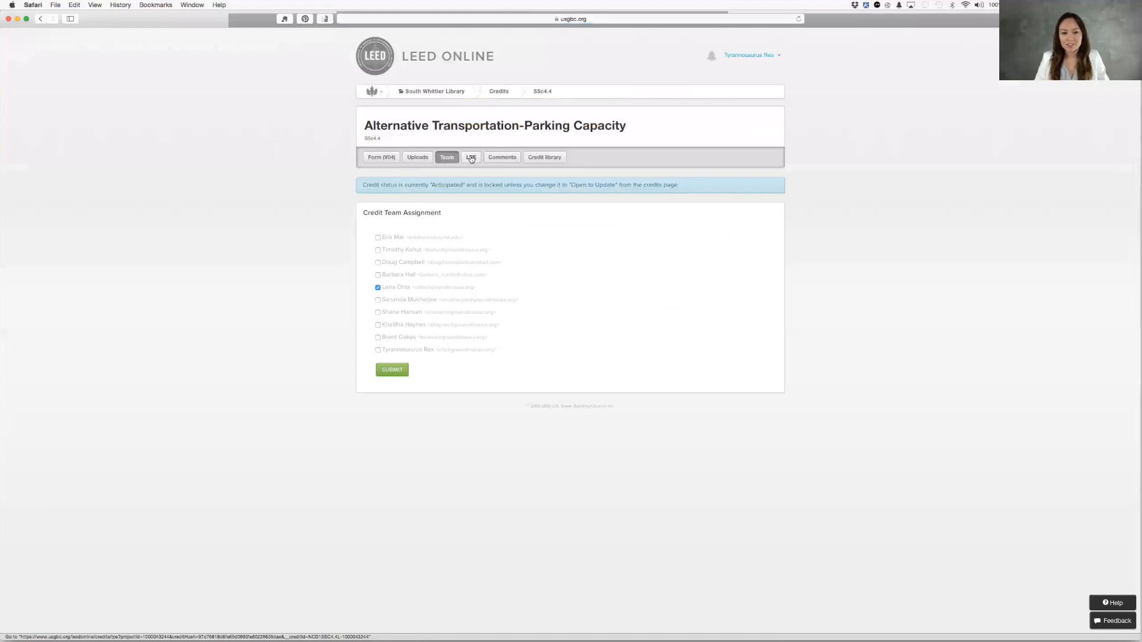
pyautogui.click(471, 157)
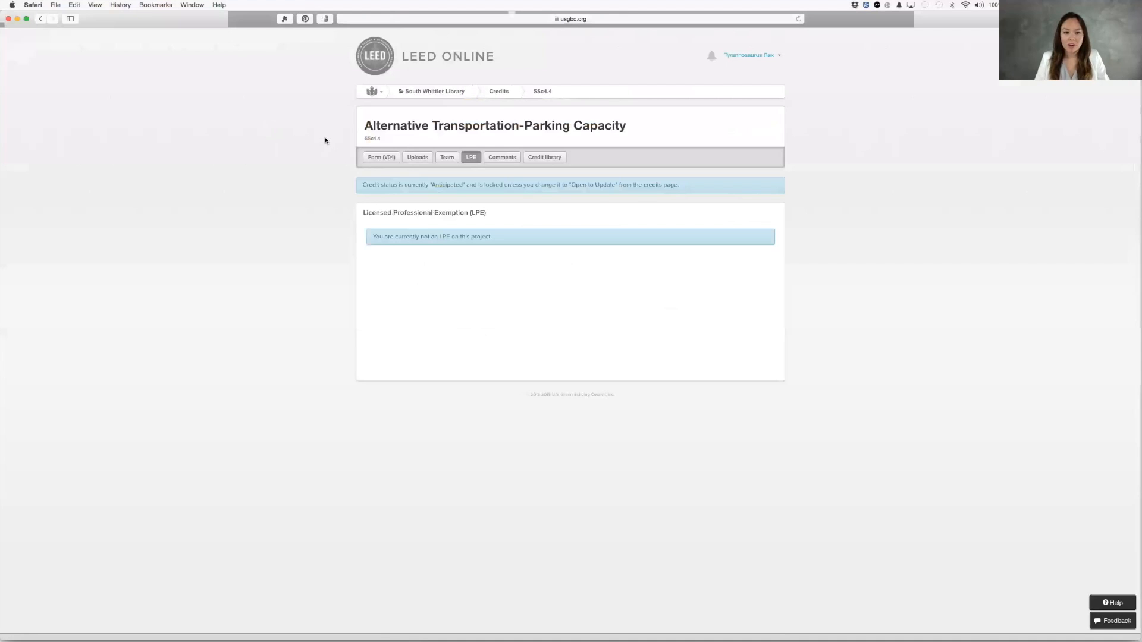
pyautogui.moveTo(361, 137)
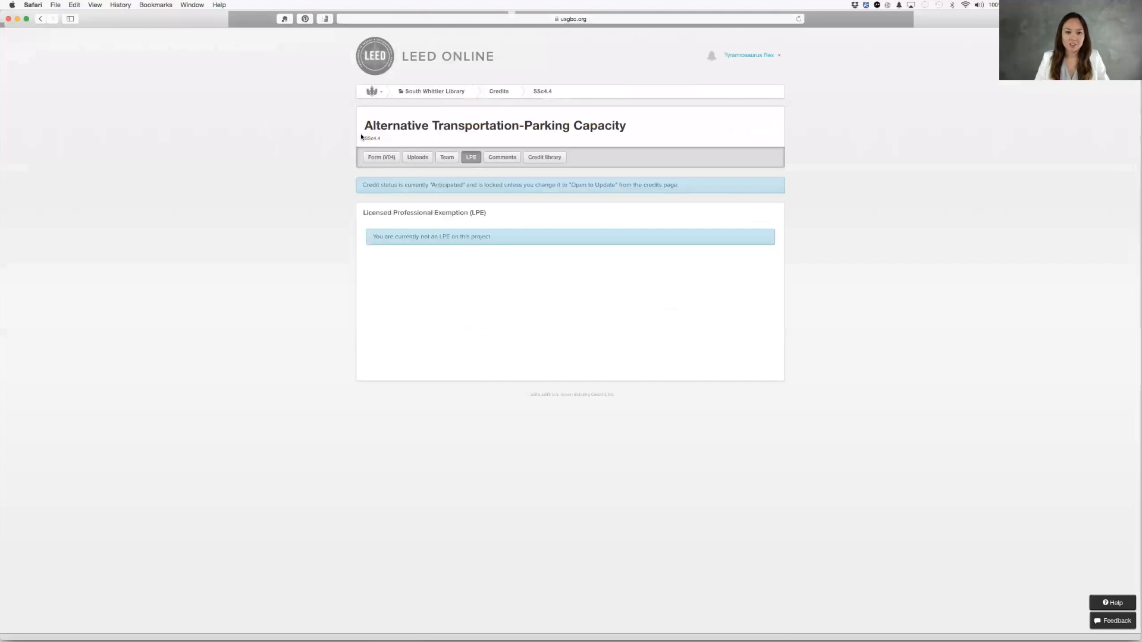
pyautogui.moveTo(336, 139)
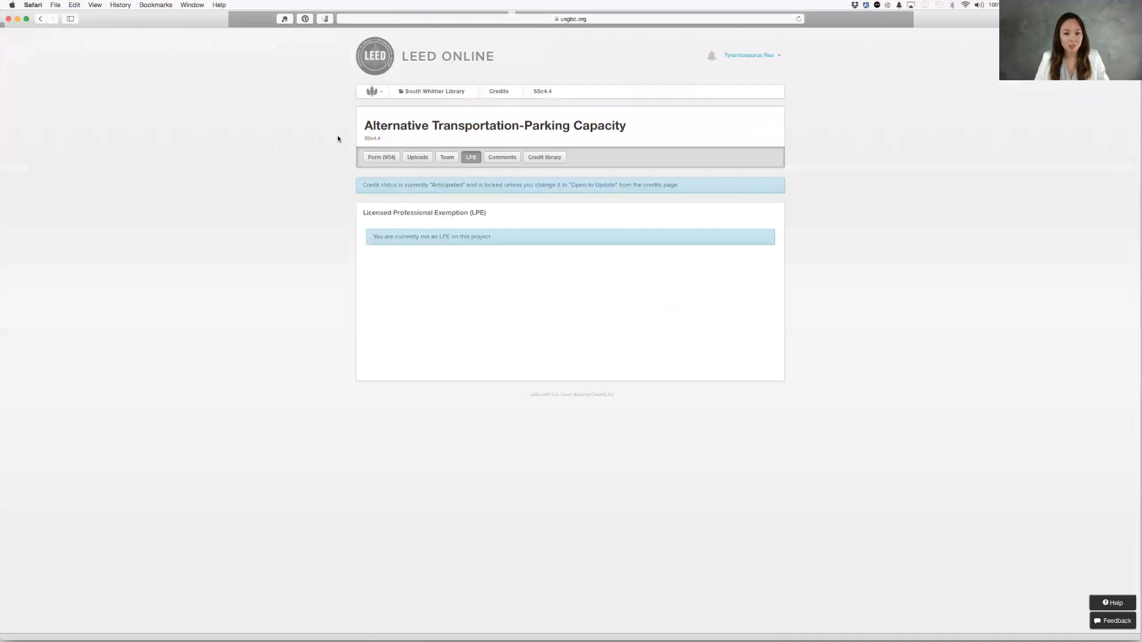
pyautogui.click(501, 157)
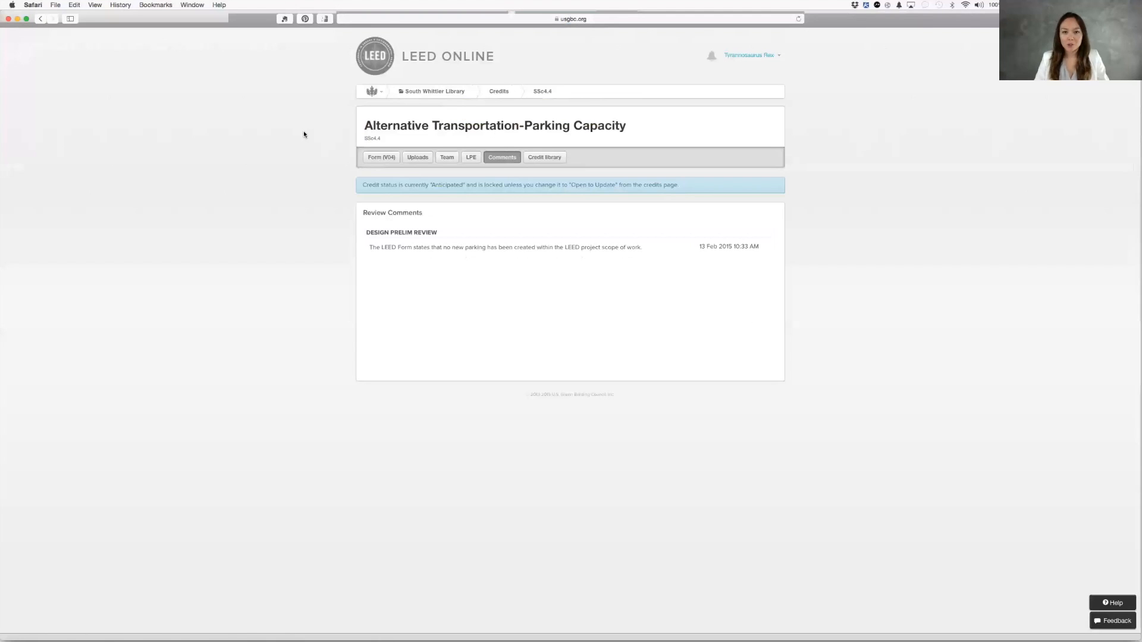
pyautogui.moveTo(543, 157)
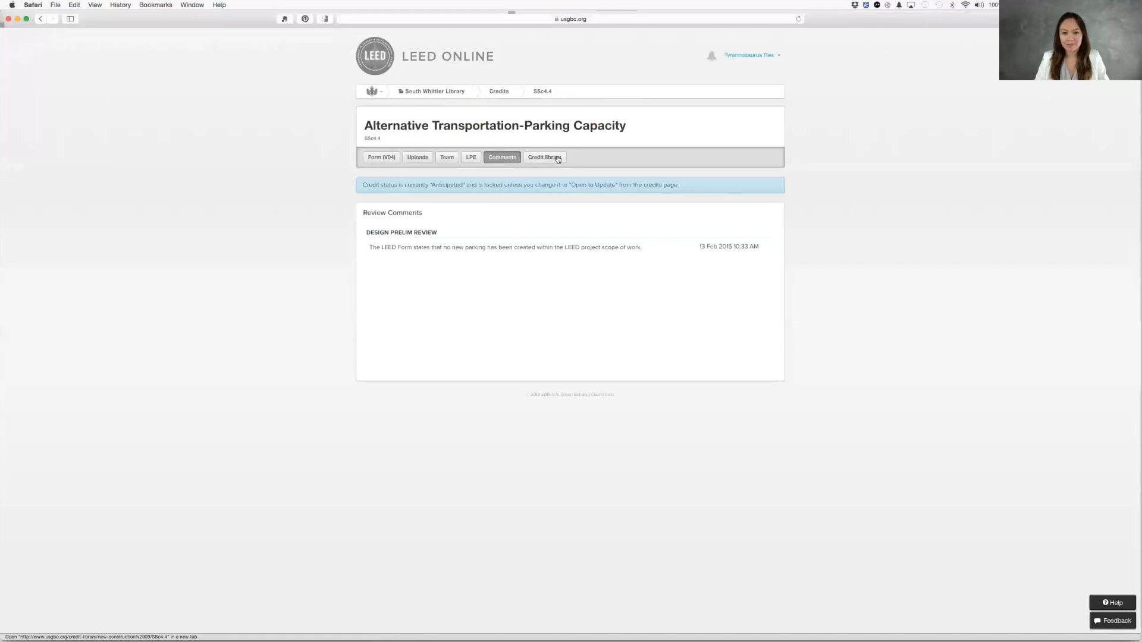
pyautogui.click(543, 157)
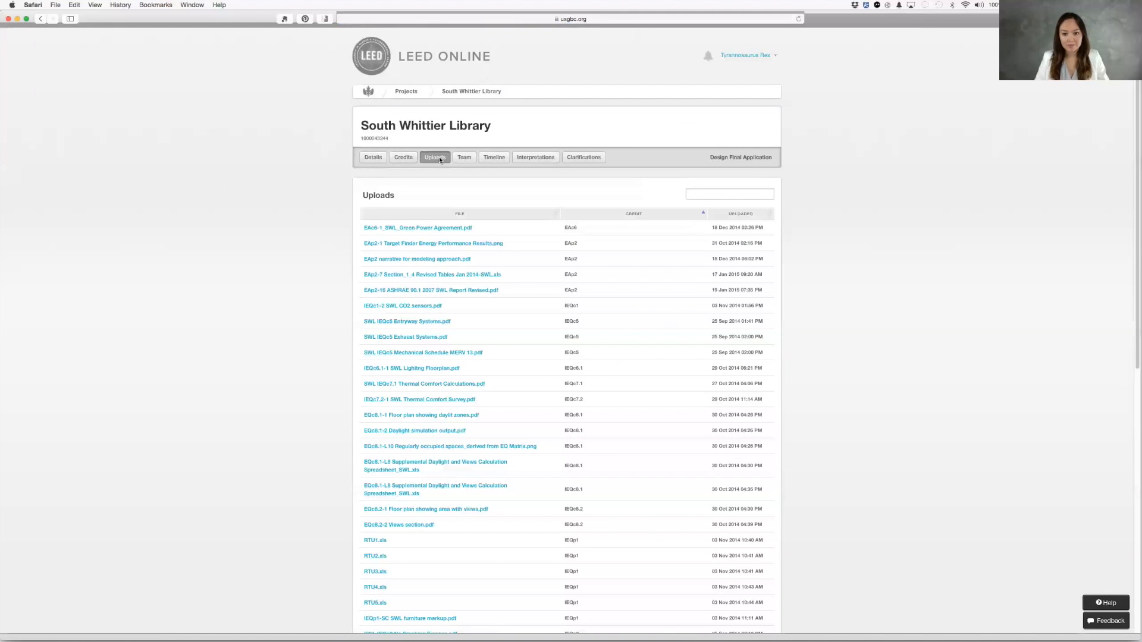
# Show the South Whittier Library team roster with member roles and authorization levels.
pyautogui.click(464, 157)
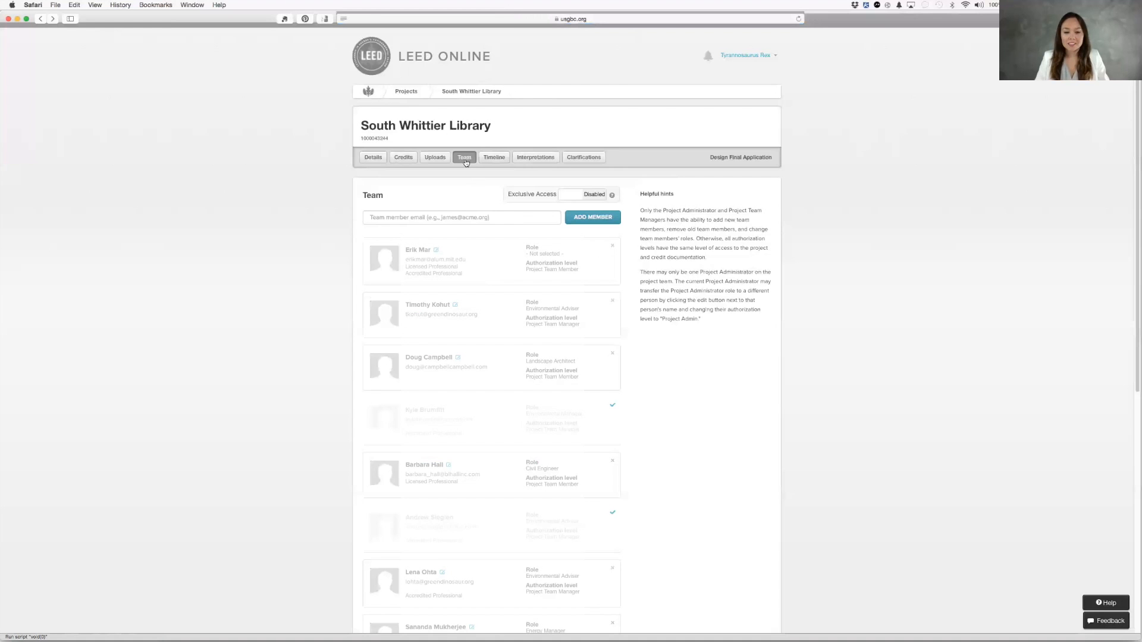
pyautogui.moveTo(470, 196)
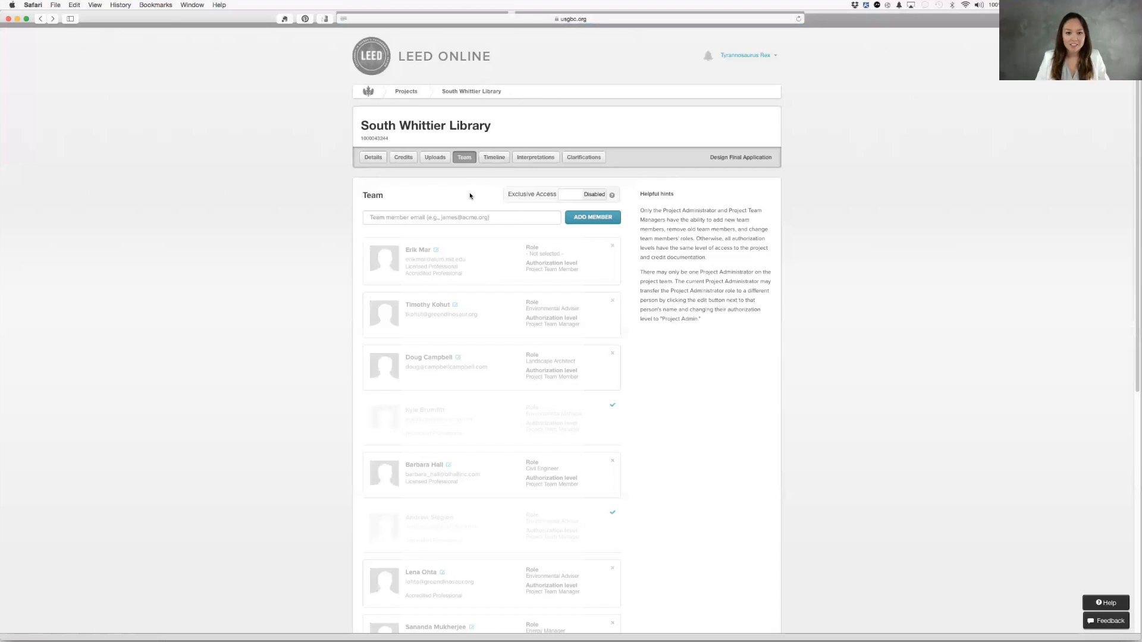
pyautogui.click(462, 217)
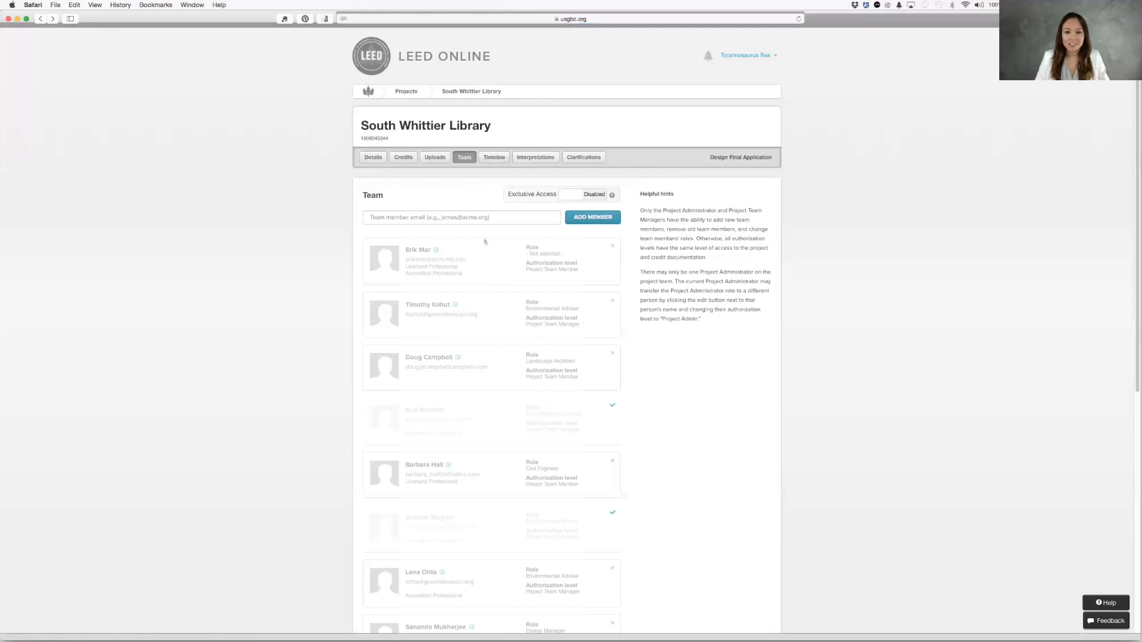
pyautogui.moveTo(436, 251)
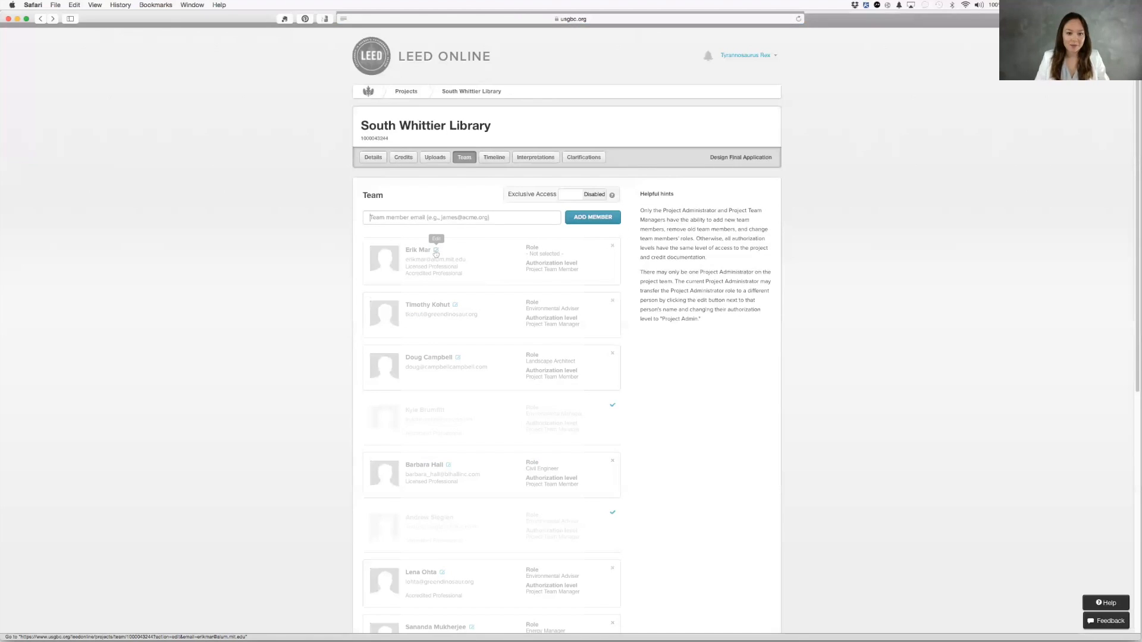
# Review the certification timeline stages, then show the empty Credit Interpretations Requests page.
pyautogui.click(494, 157)
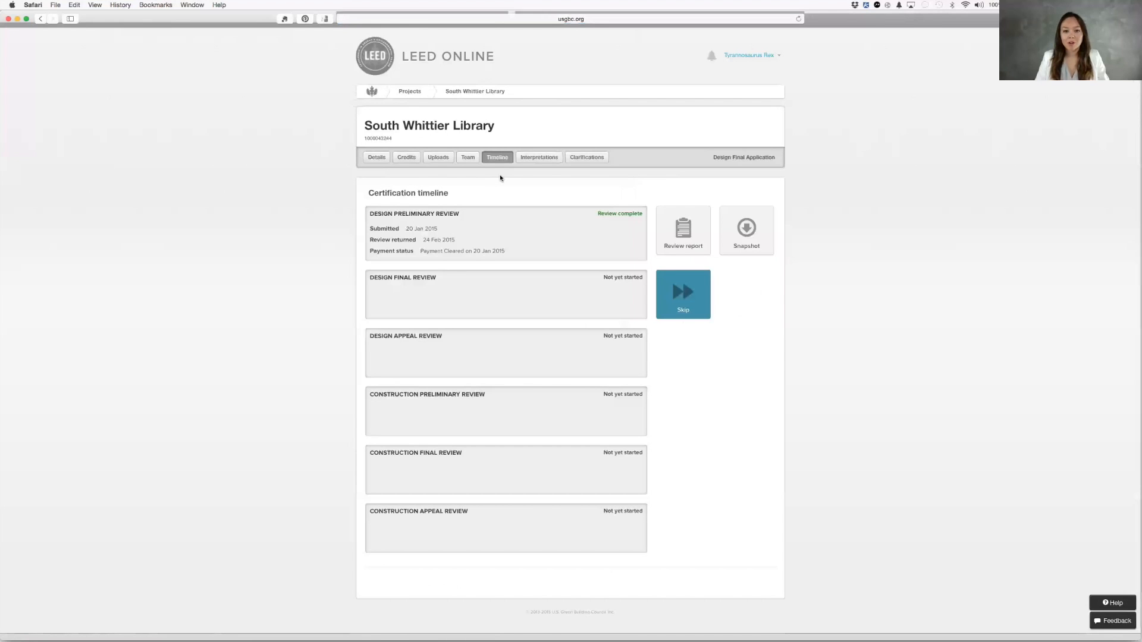
pyautogui.moveTo(458, 228)
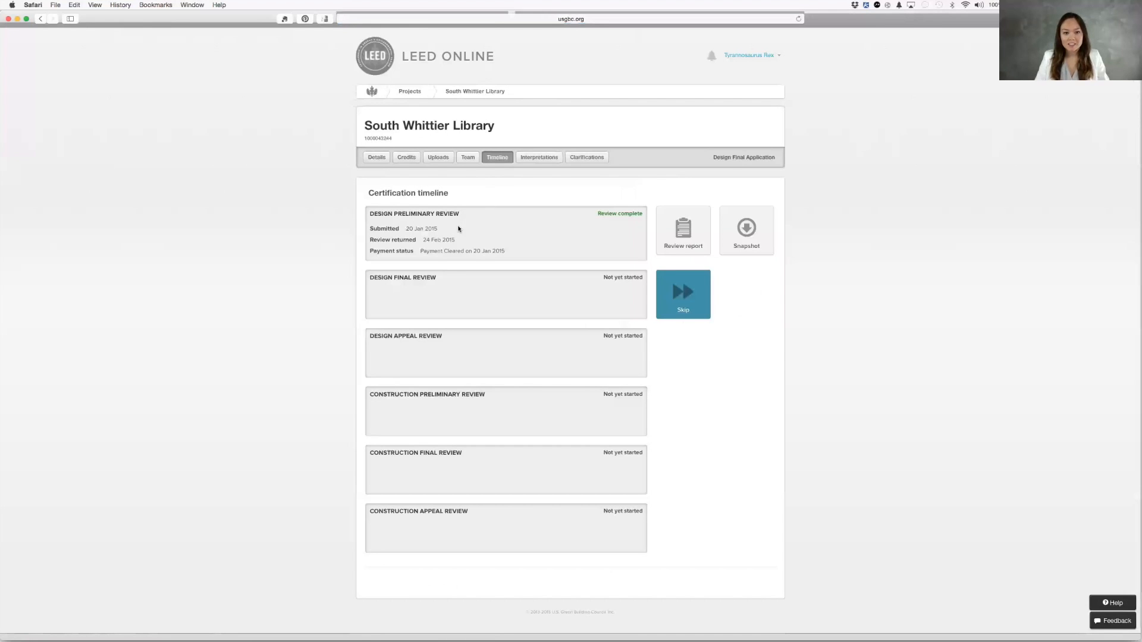
pyautogui.moveTo(518, 245)
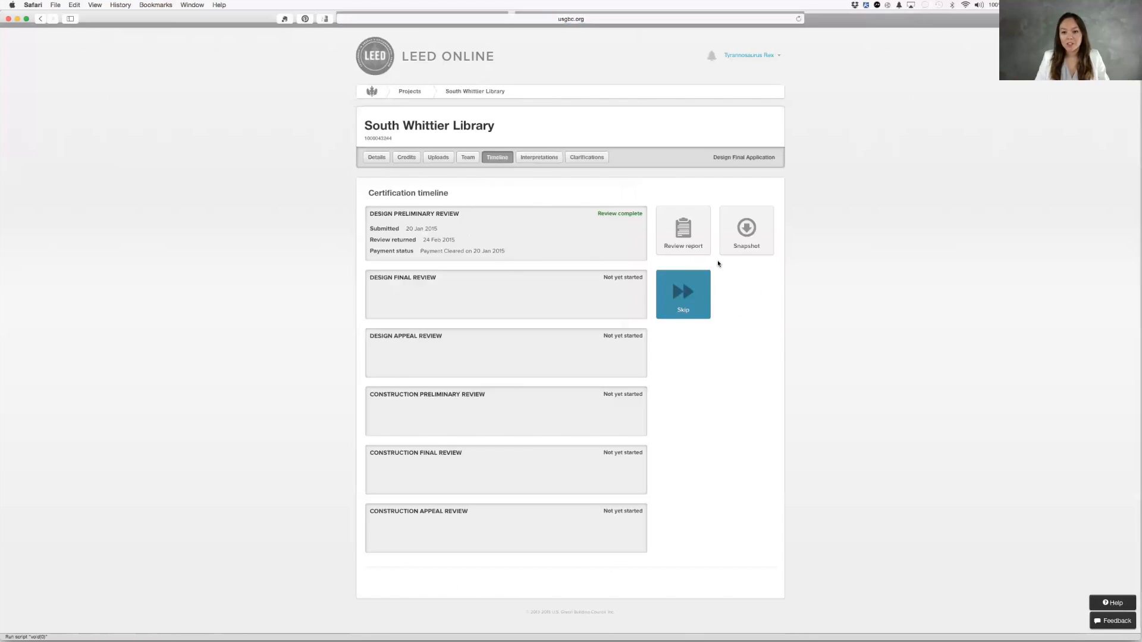
pyautogui.click(746, 231)
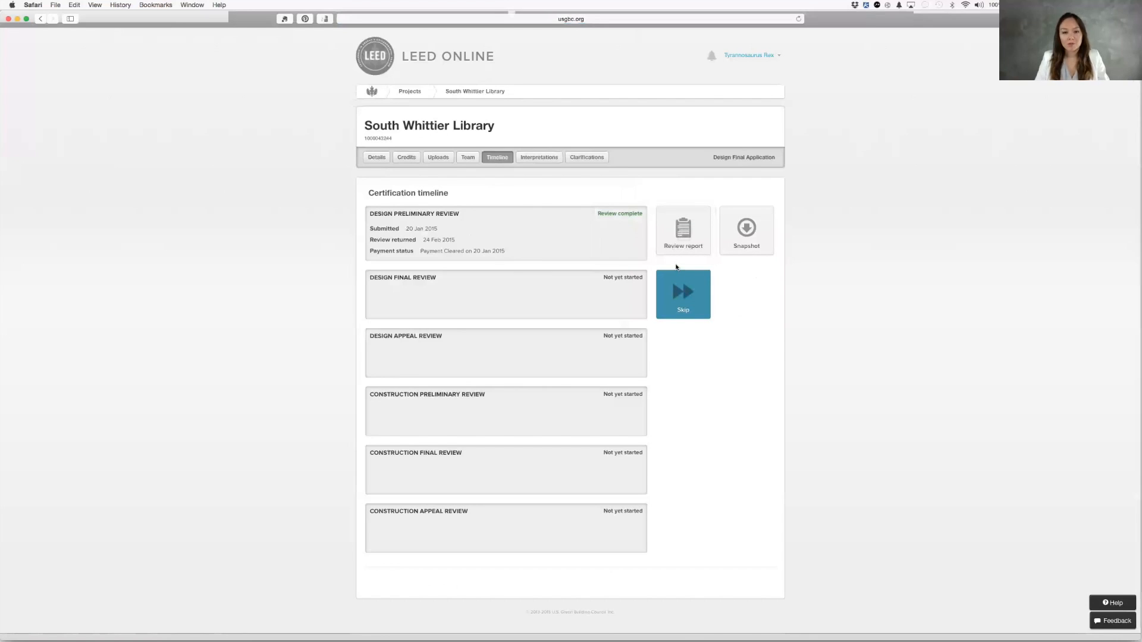
pyautogui.click(538, 157)
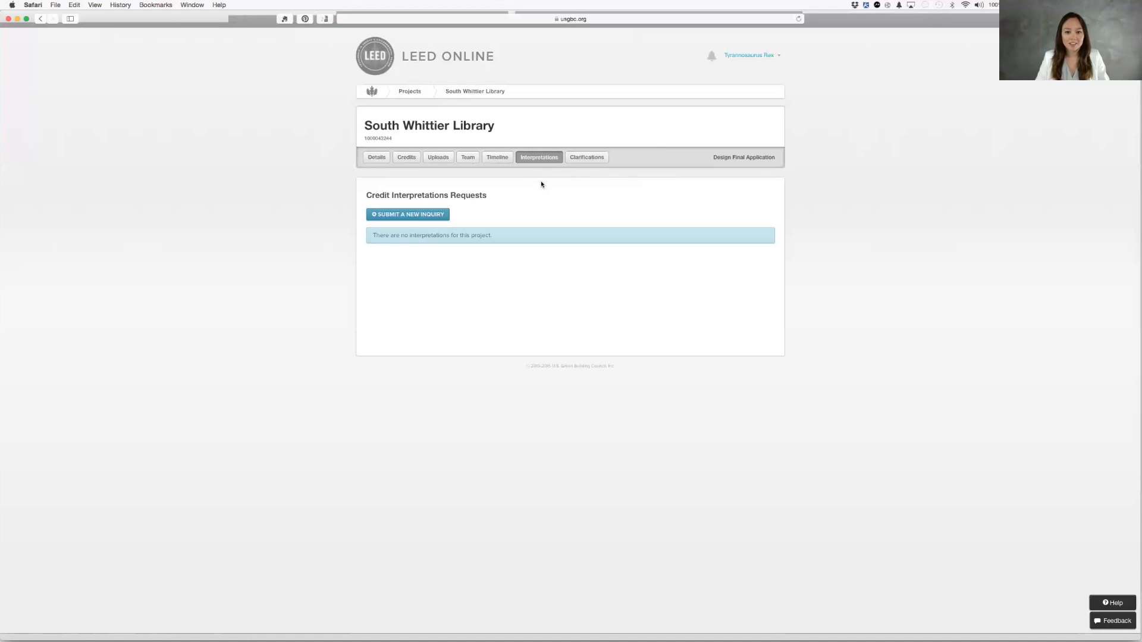
# Check the empty Clarifications page and return to the credit scorecard.
pyautogui.click(586, 157)
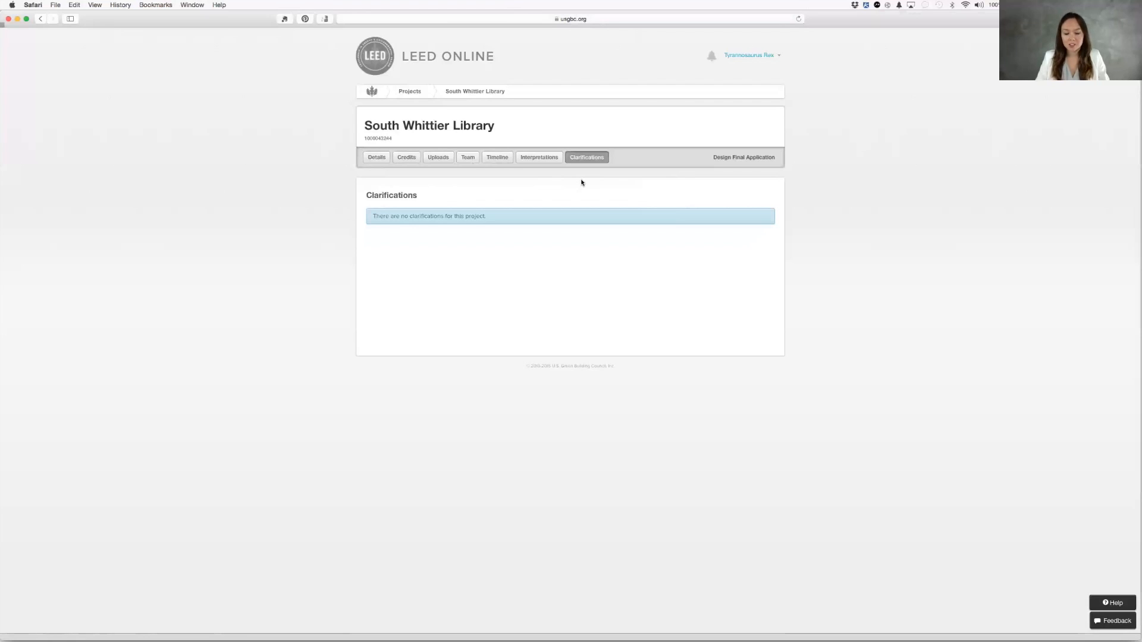
pyautogui.moveTo(583, 183)
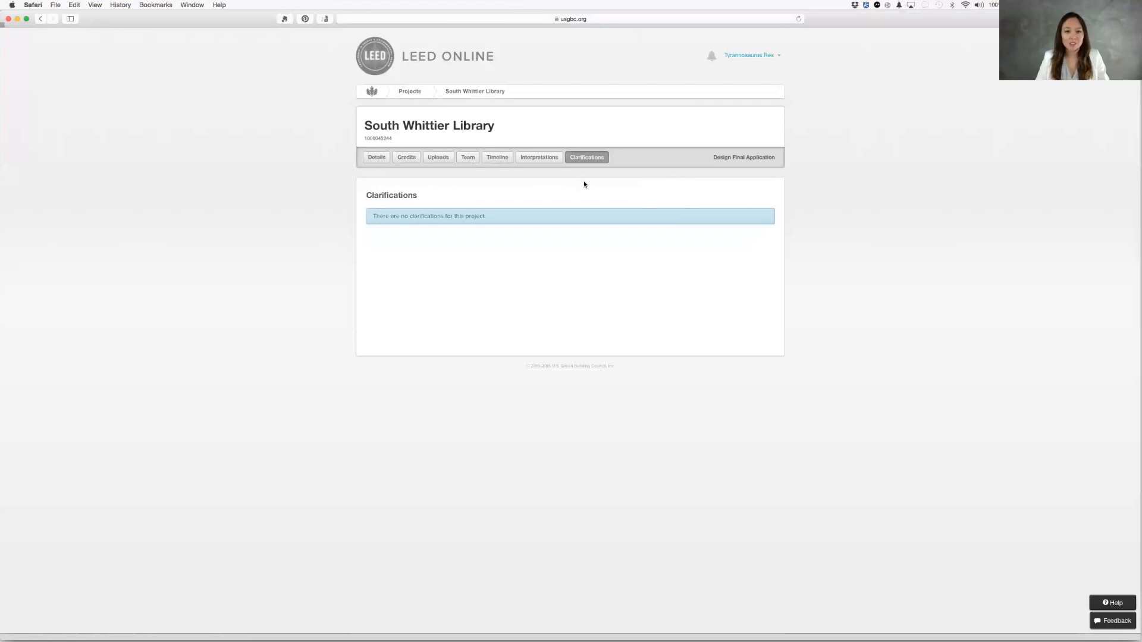
pyautogui.click(403, 157)
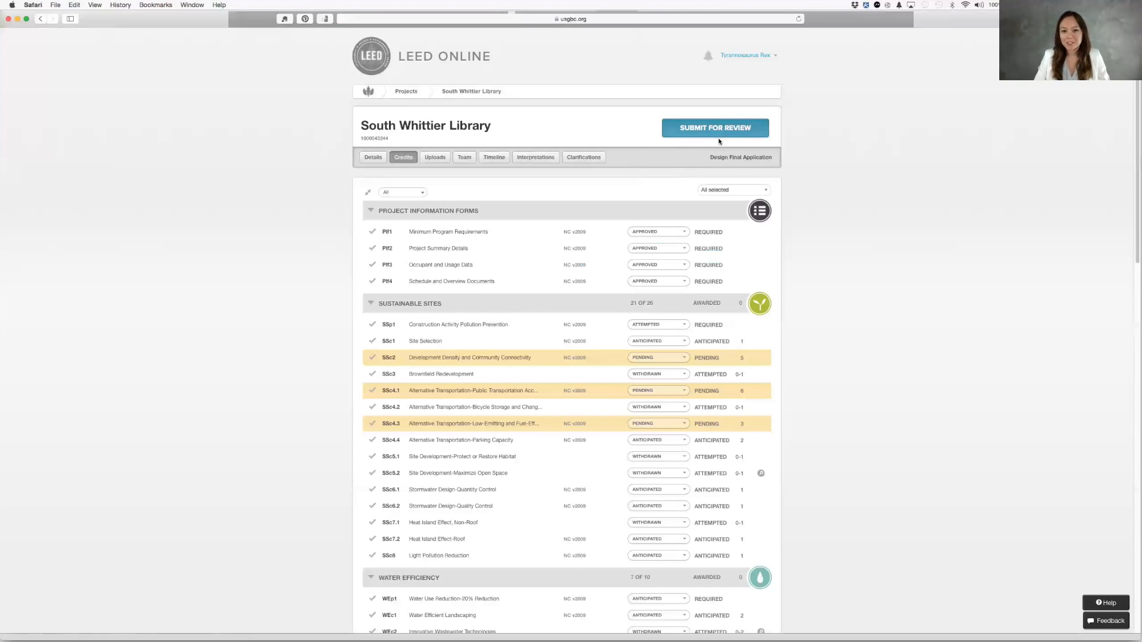
pyautogui.moveTo(631, 126)
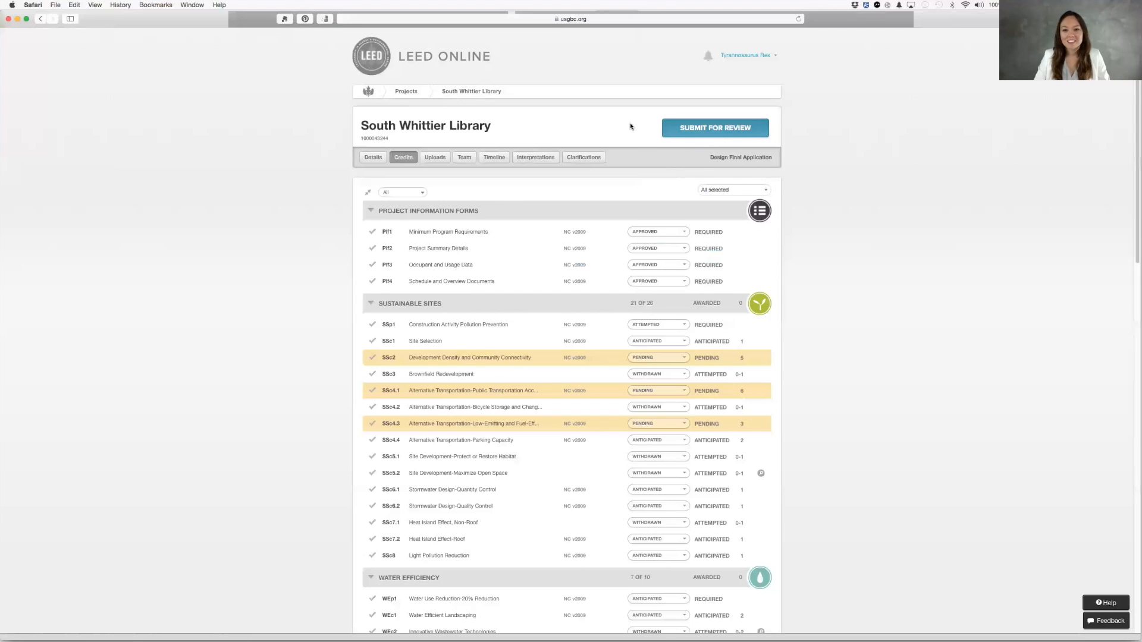